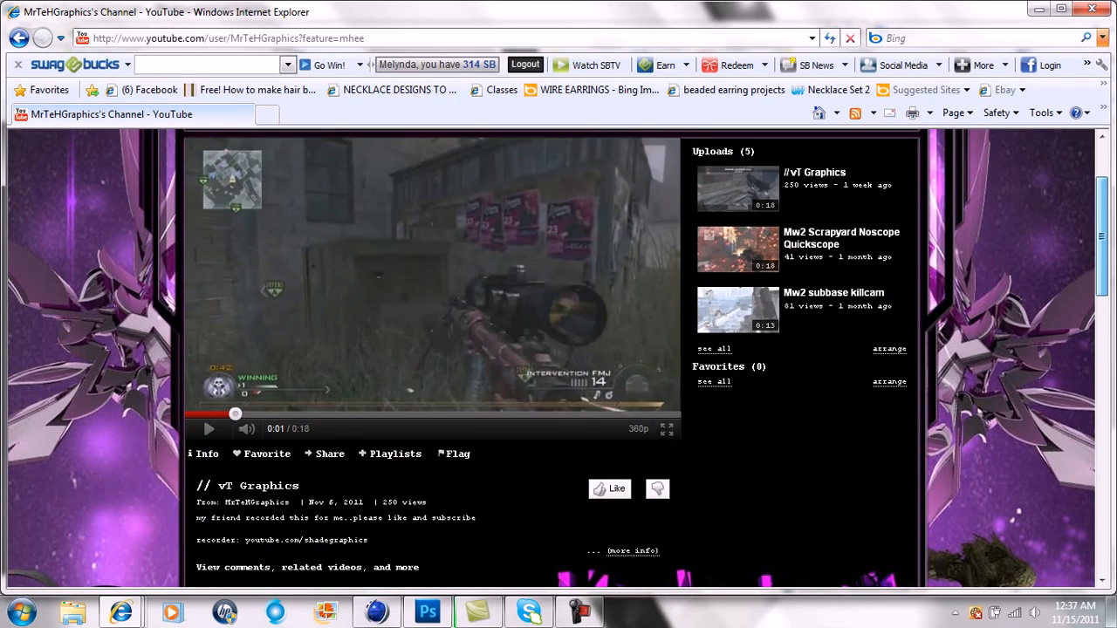
# Open the Thrausi plugin page from the nitro4d.com freebie menu
pyautogui.scroll(-3)
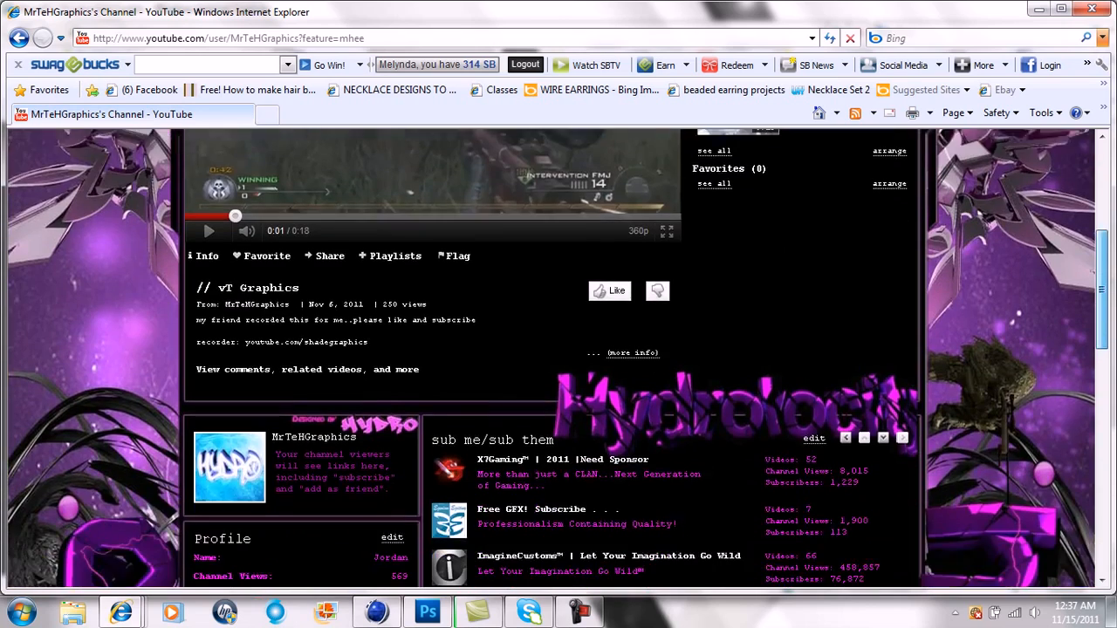
pyautogui.scroll(-3)
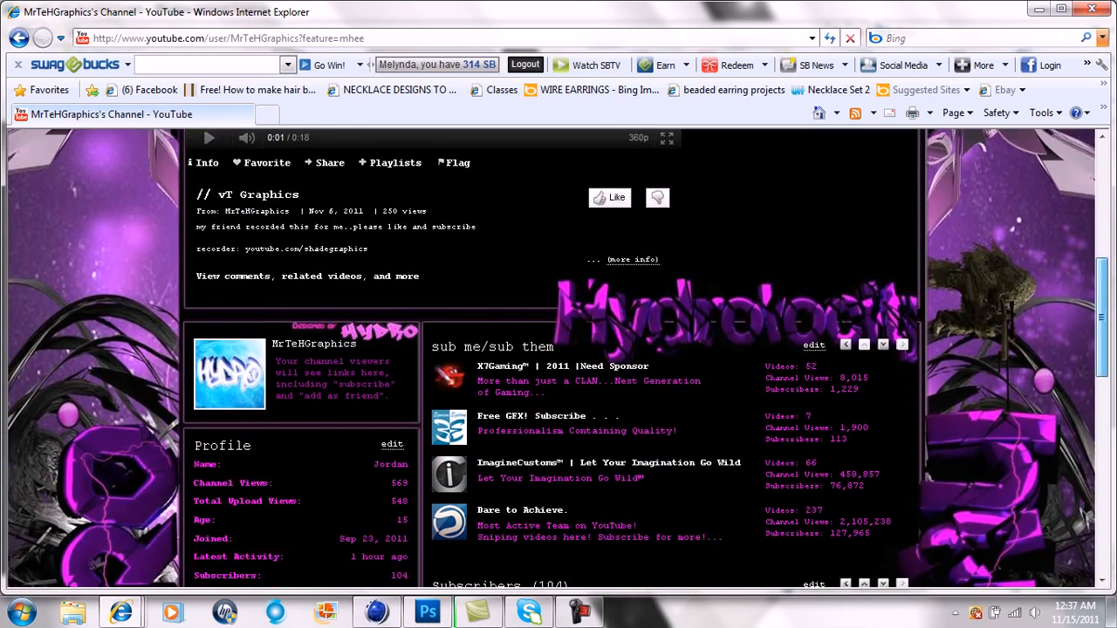
pyautogui.scroll(-3)
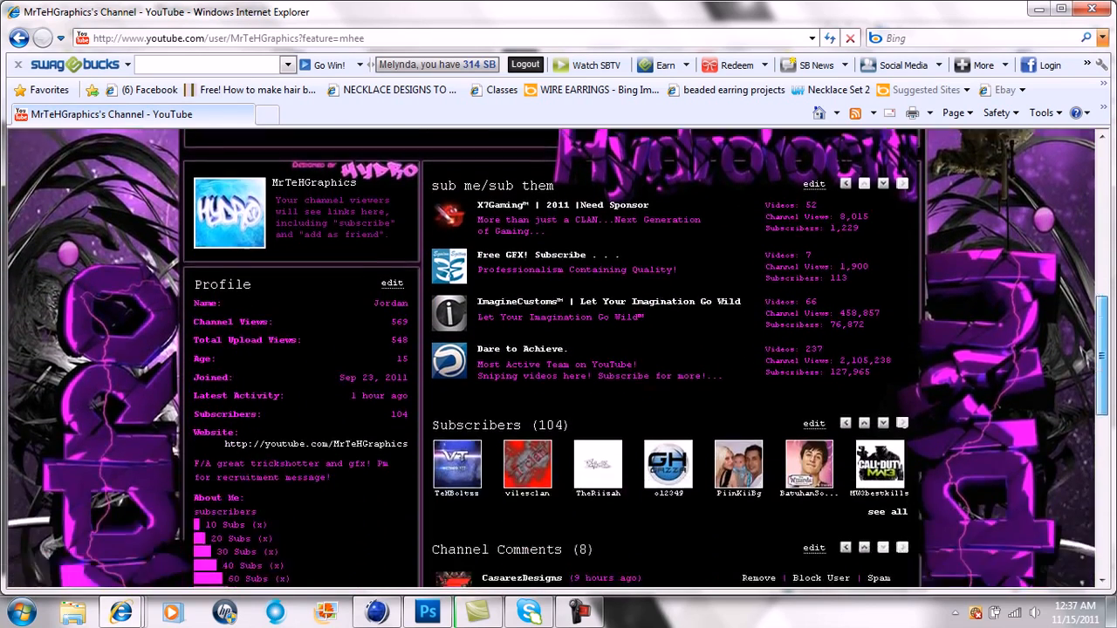
pyautogui.scroll(-3)
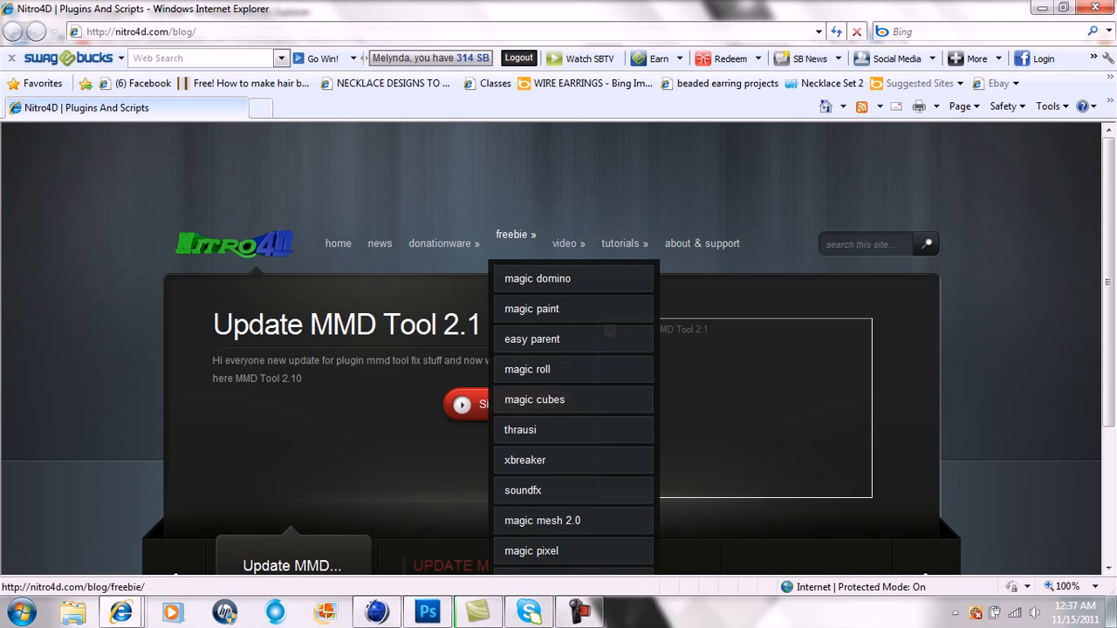
pyautogui.click(520, 429)
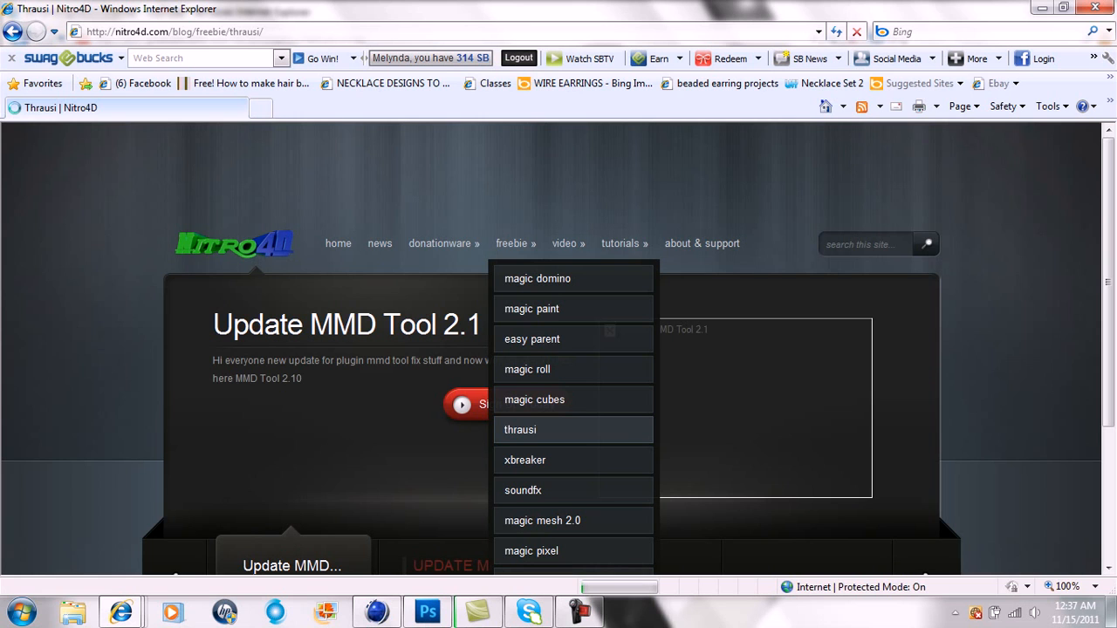
pyautogui.click(520, 429)
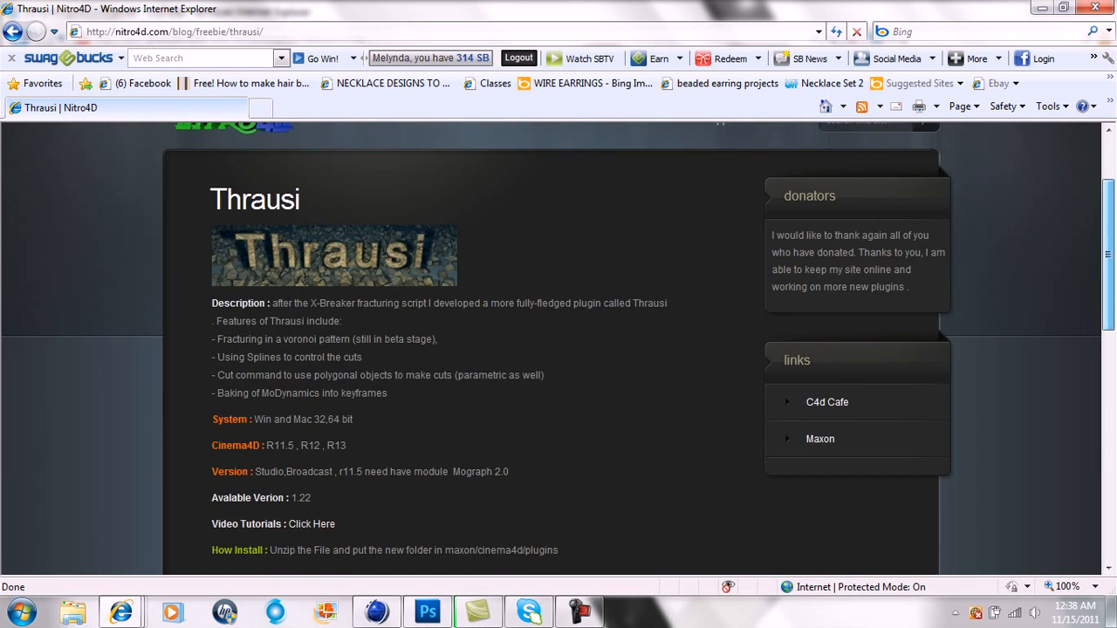
# Scroll down to the Download R11.5 and R12–R13 links
pyautogui.scroll(-3)
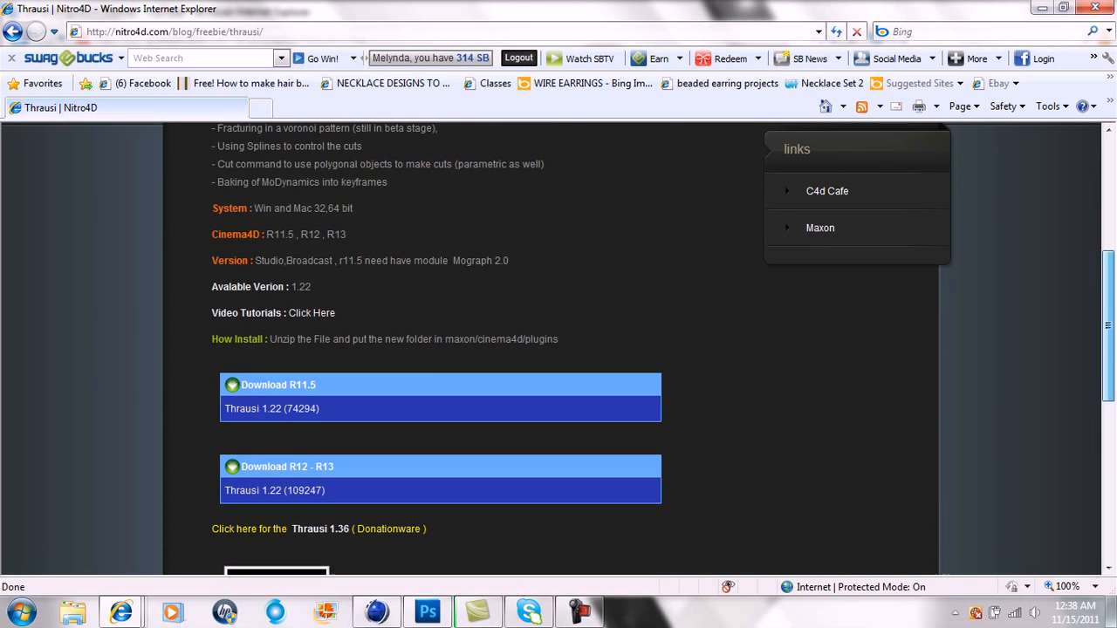
pyautogui.scroll(-3)
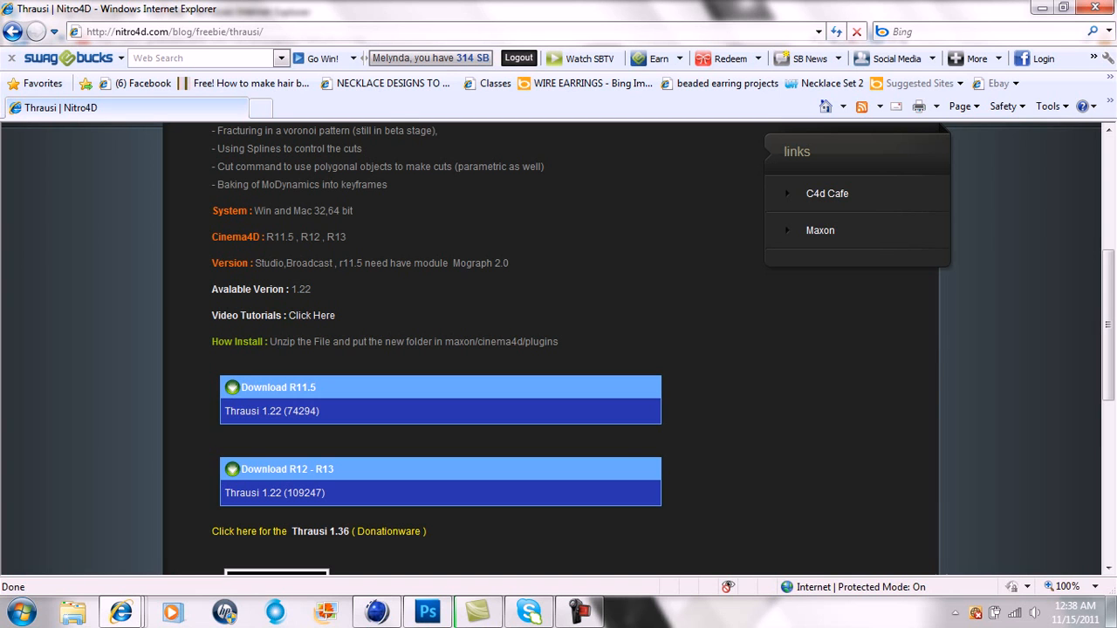
pyautogui.scroll(-3)
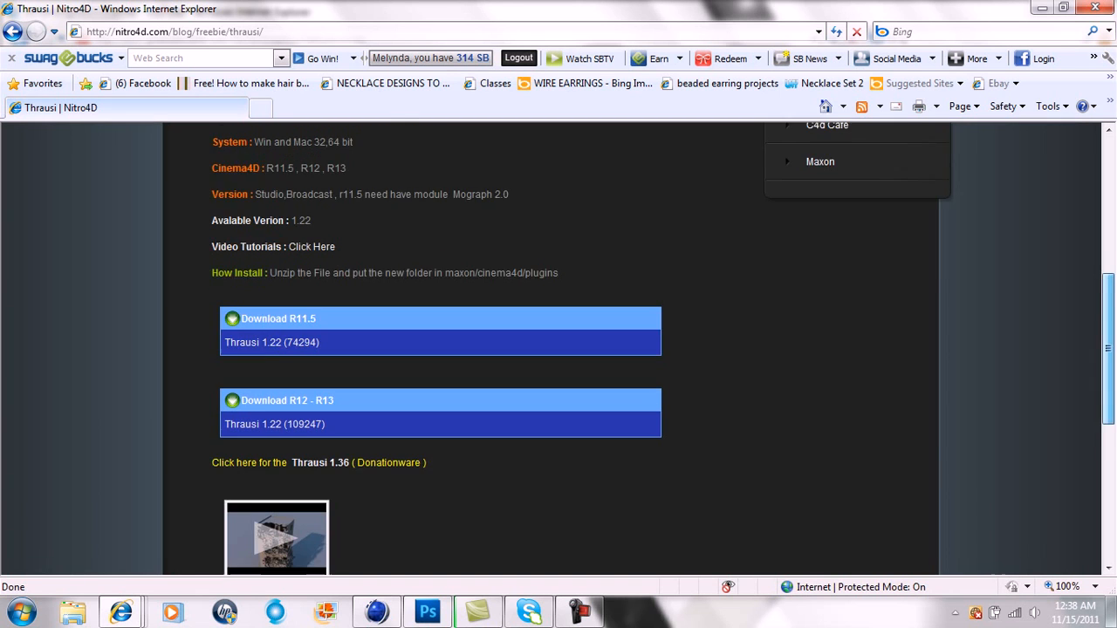
pyautogui.scroll(-3)
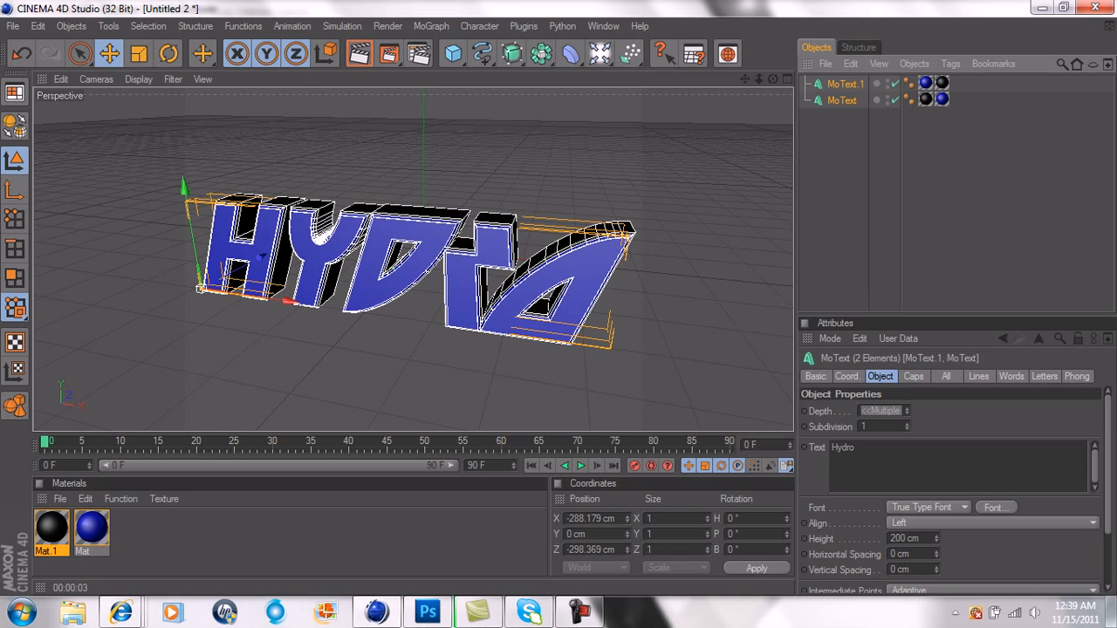
# Launch Thrausi from MoGraph > Plugins > Thrausi 1.22 R12 for the Hydro text
pyautogui.click(431, 25)
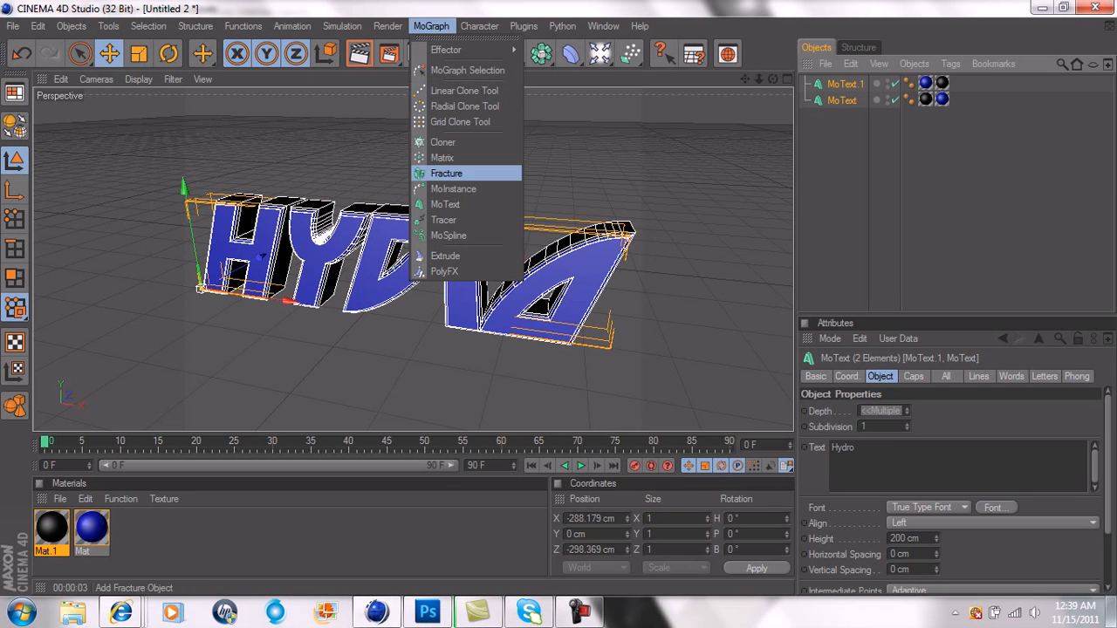
pyautogui.click(524, 25)
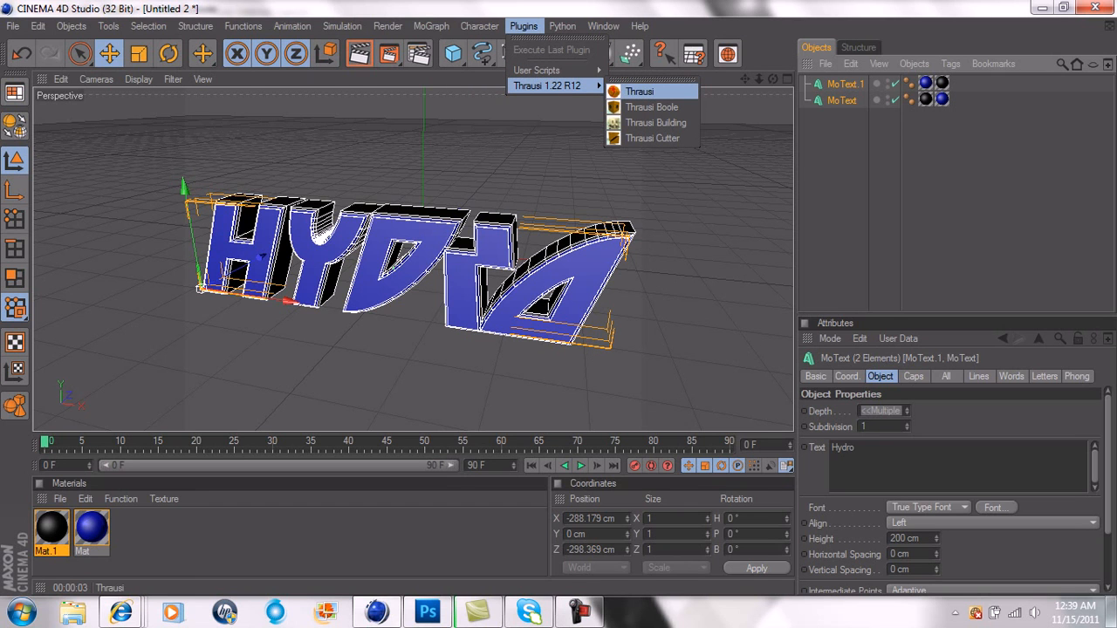
pyautogui.click(640, 90)
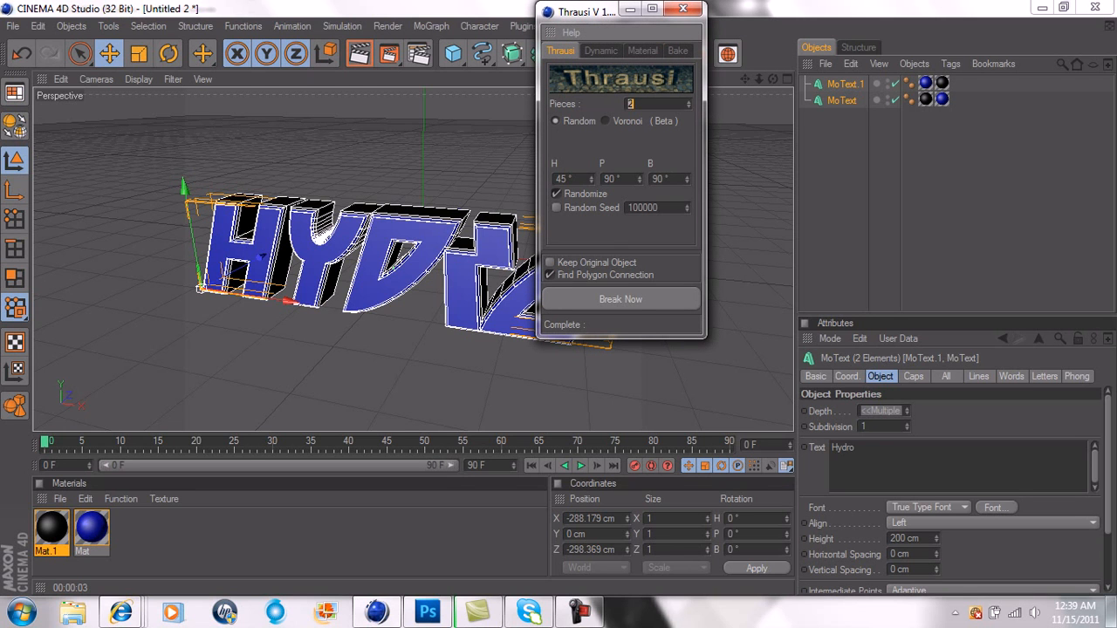
# Set Thrausi Pieces to 14 and start breaking the Hydro text
pyautogui.write('14')
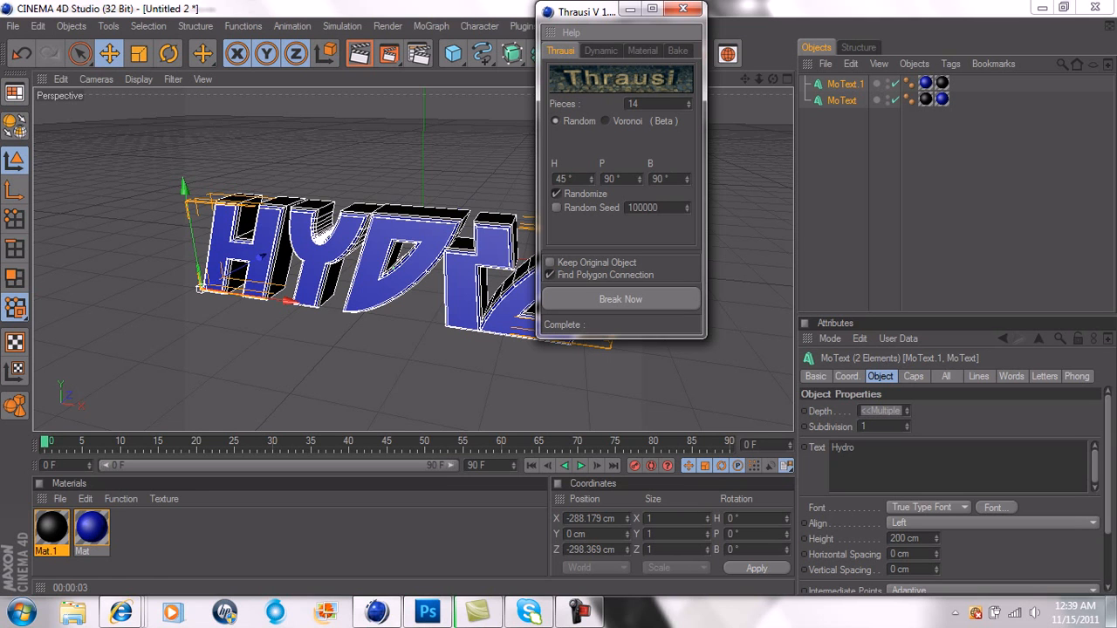
pyautogui.click(620, 298)
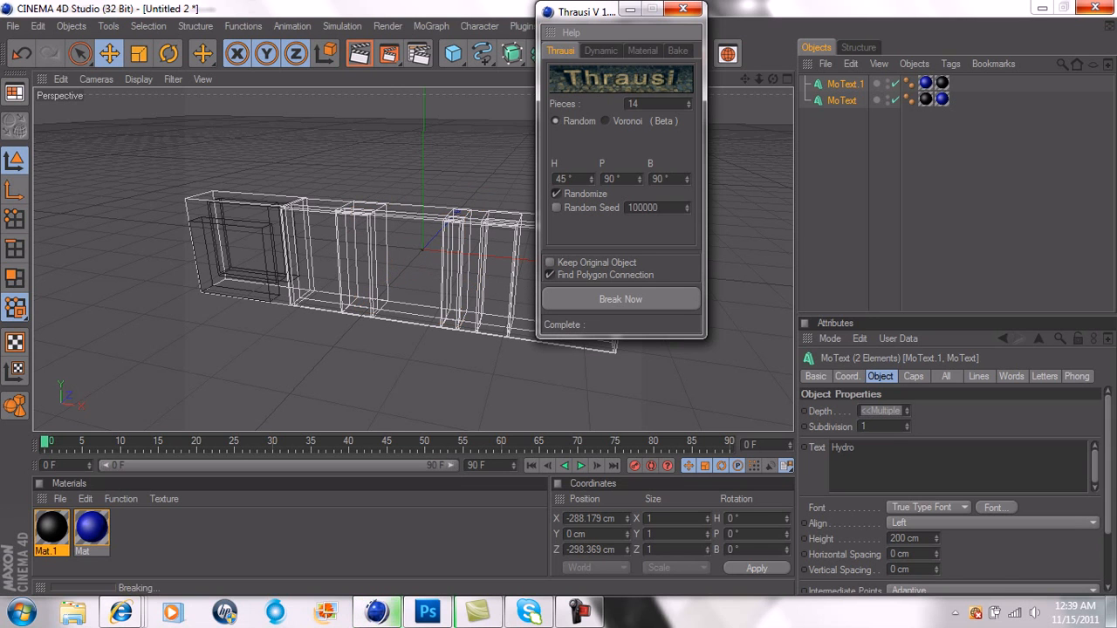
pyautogui.click(620, 299)
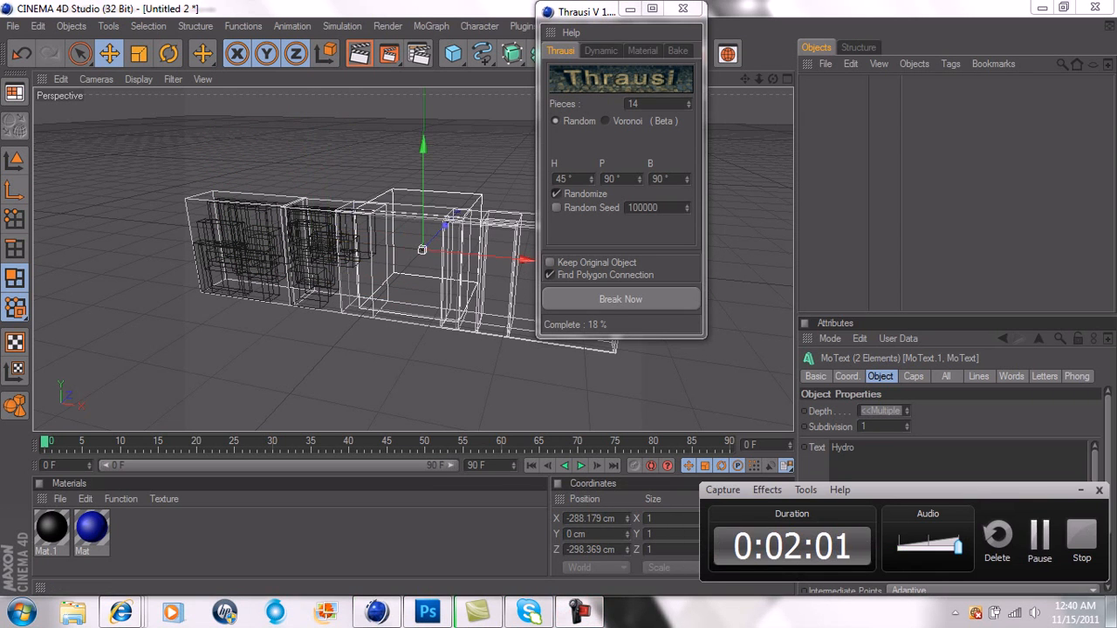
pyautogui.click(620, 299)
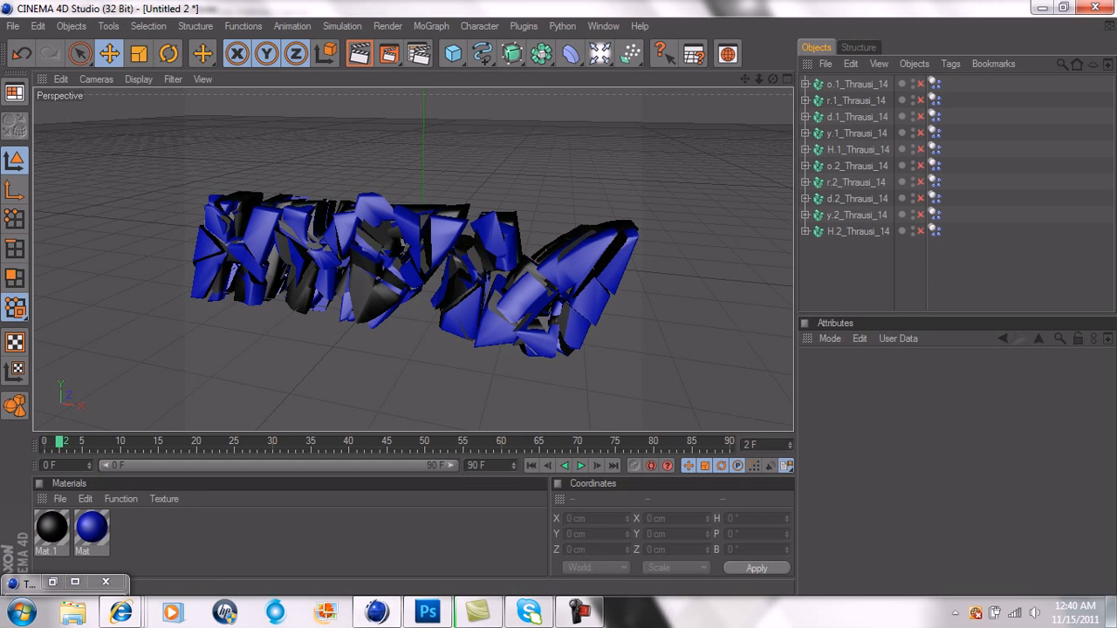
# Check the Thrausi_14 fragments in the Objects manager, then open Render Settings
pyautogui.click(580, 465)
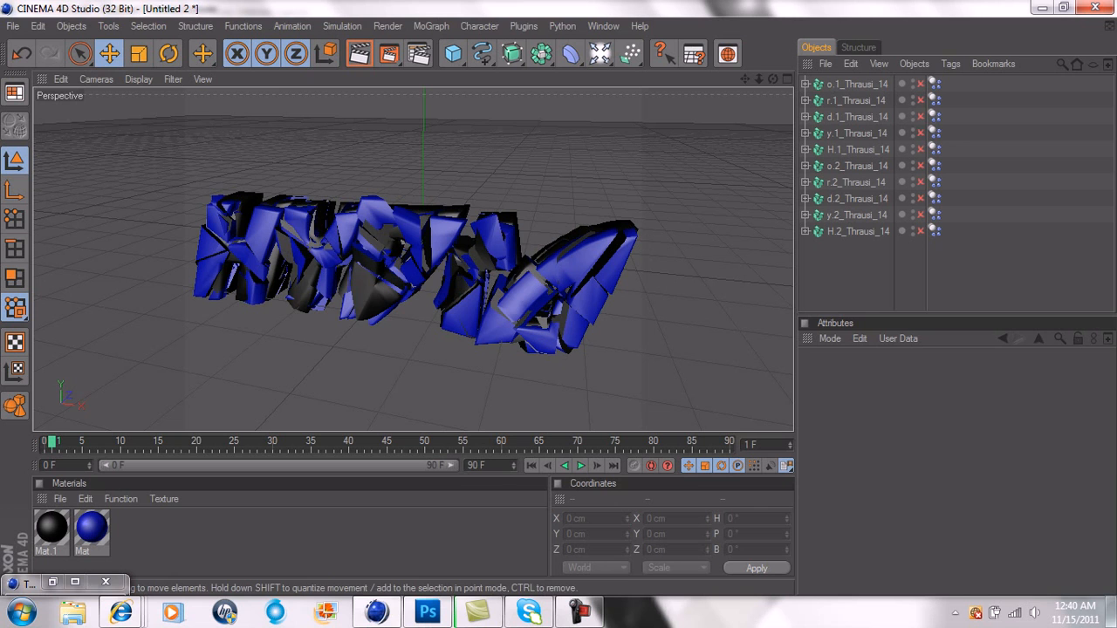
pyautogui.click(13, 26)
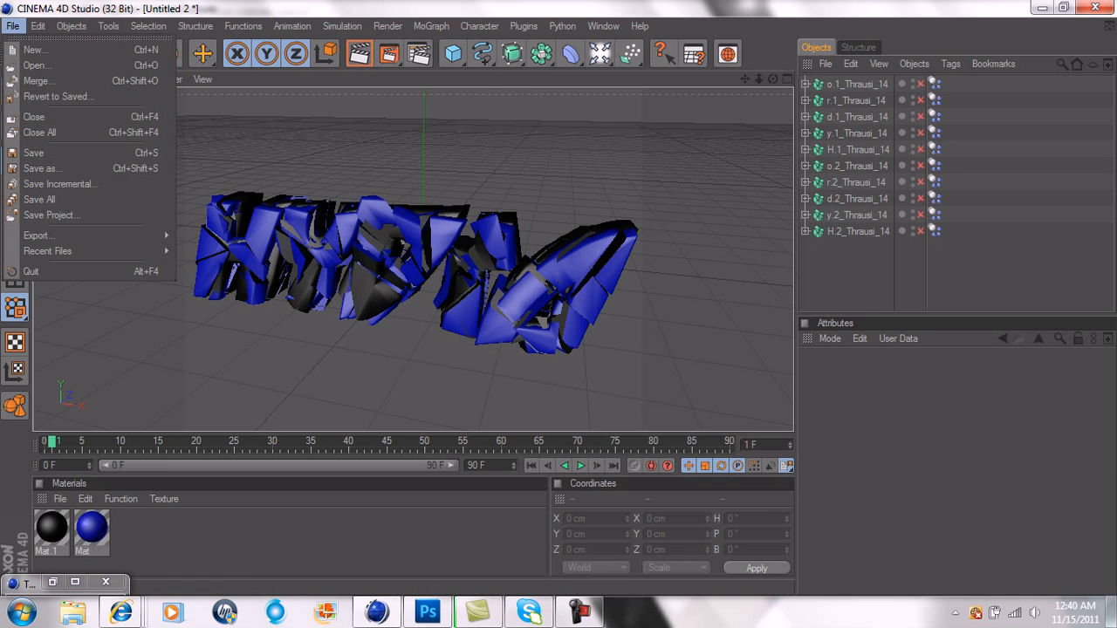
pyautogui.click(430, 26)
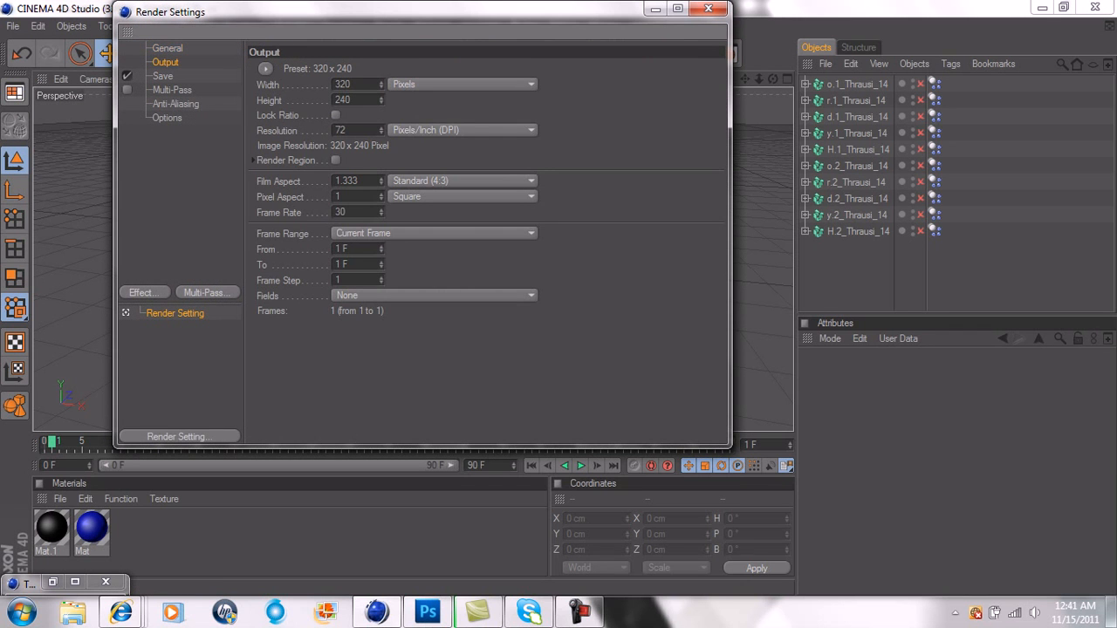
# Set render output to 1280 x 800 and show the QuickTime PNG save settings
pyautogui.click(353, 83)
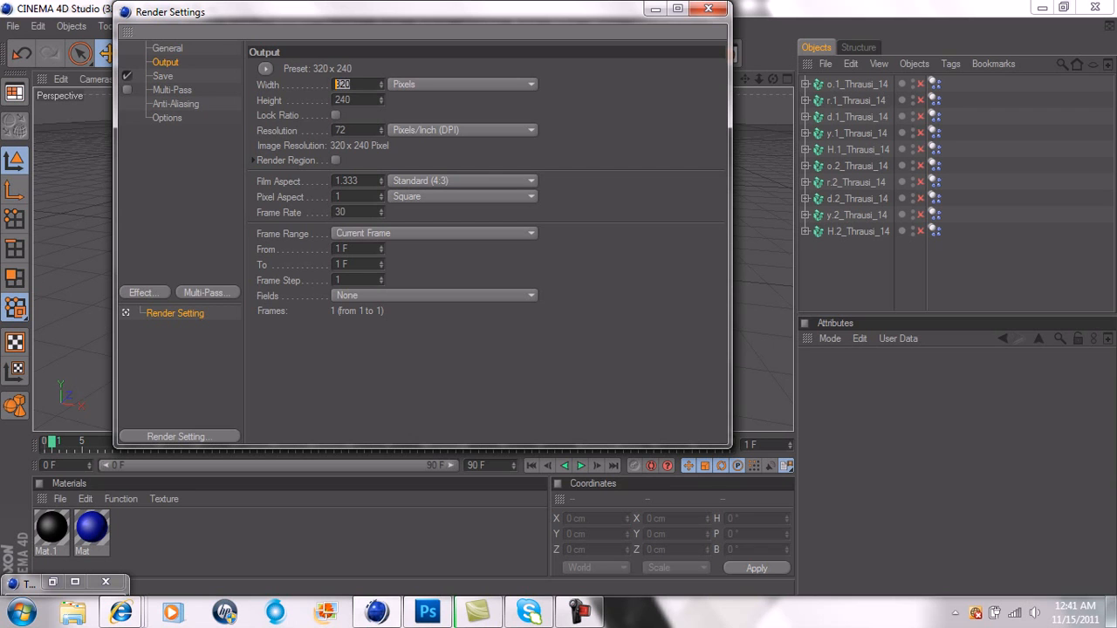
pyautogui.write('1280')
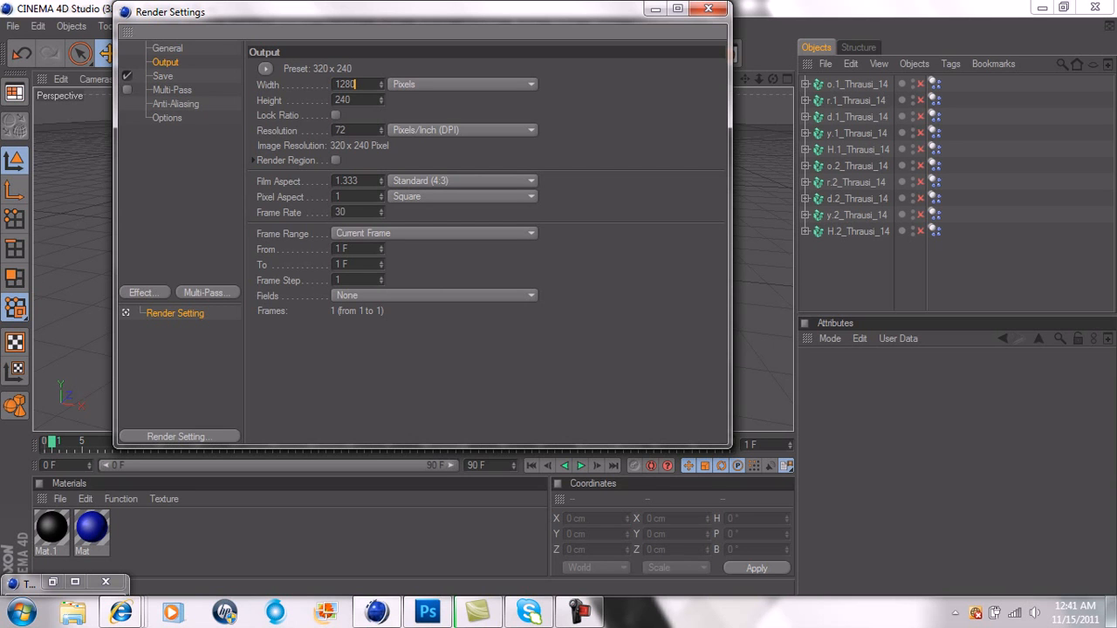
pyautogui.write('800')
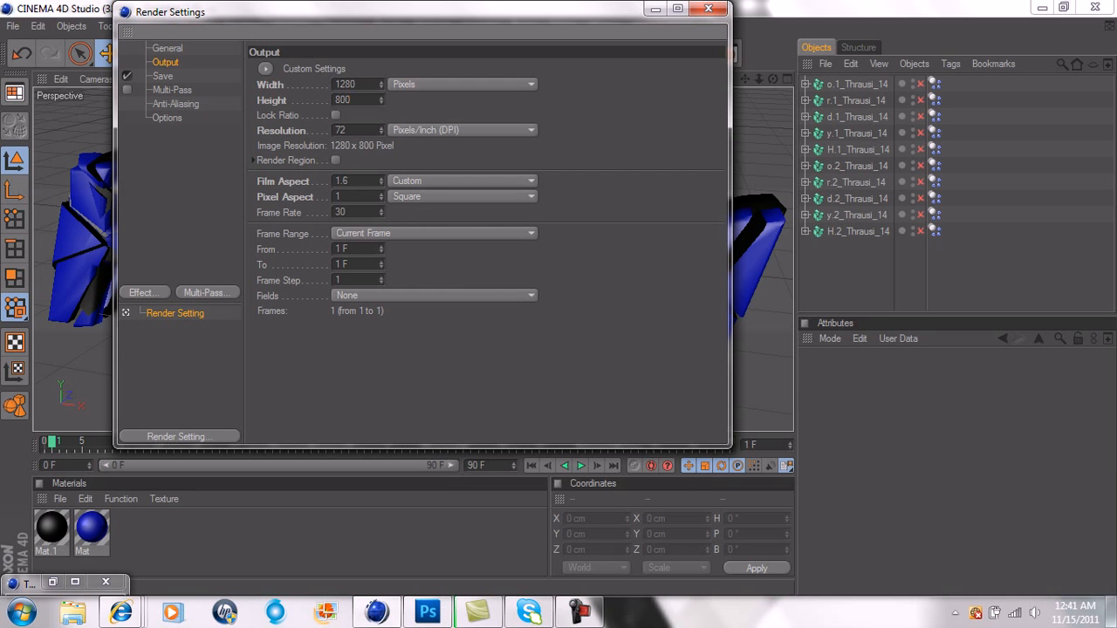
pyautogui.click(162, 75)
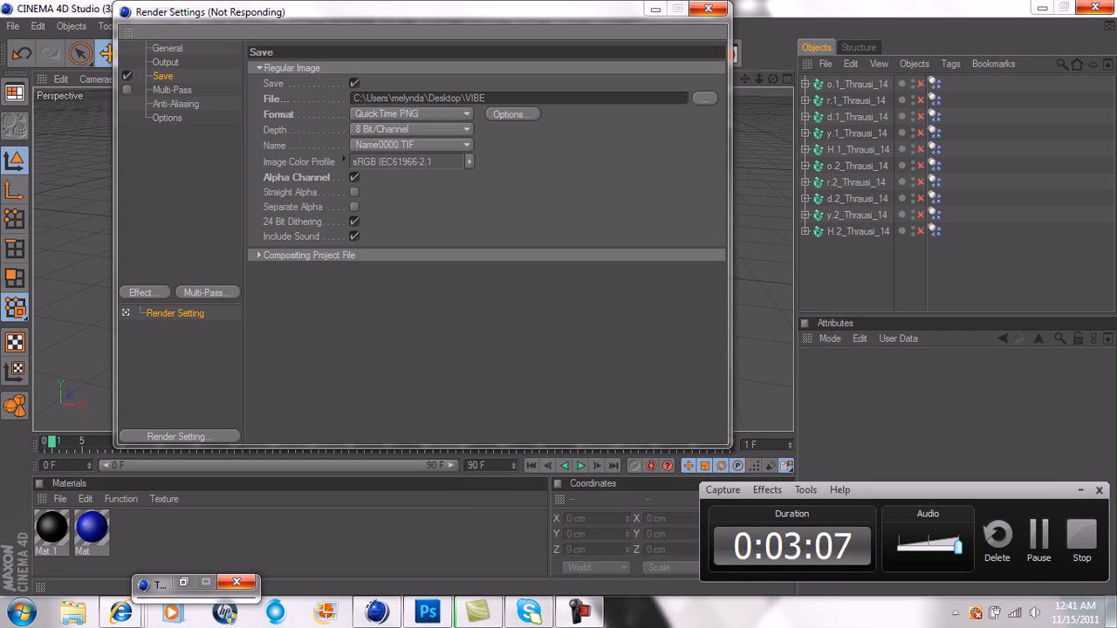
# Confirm PNG options, review Multi-Pass, minimize Render Settings and switch to Photoshop
pyautogui.click(510, 114)
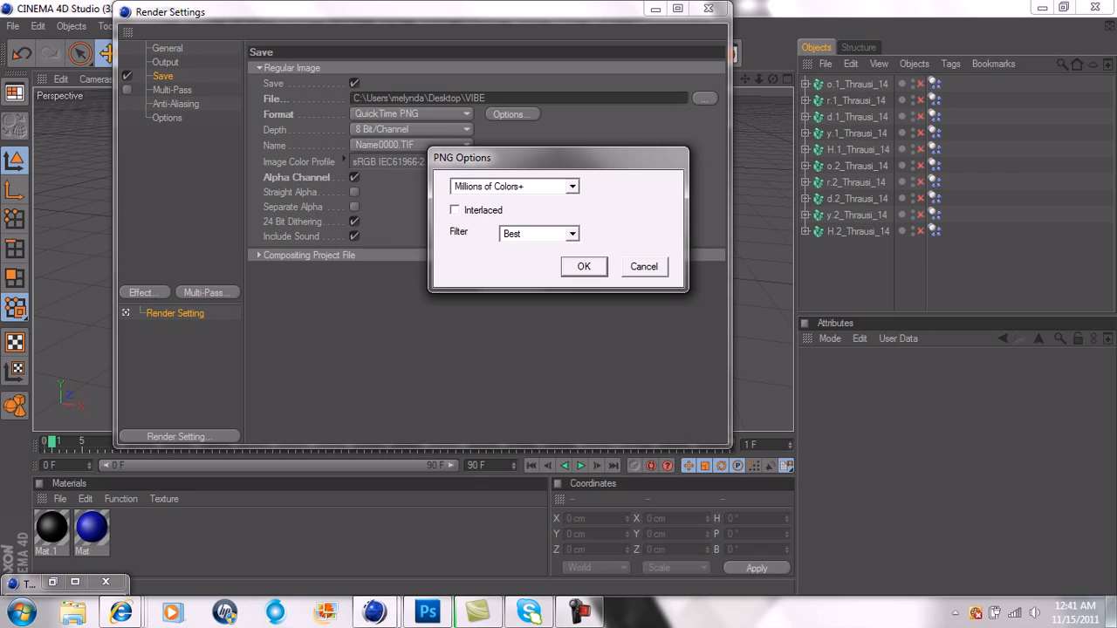
pyautogui.click(583, 266)
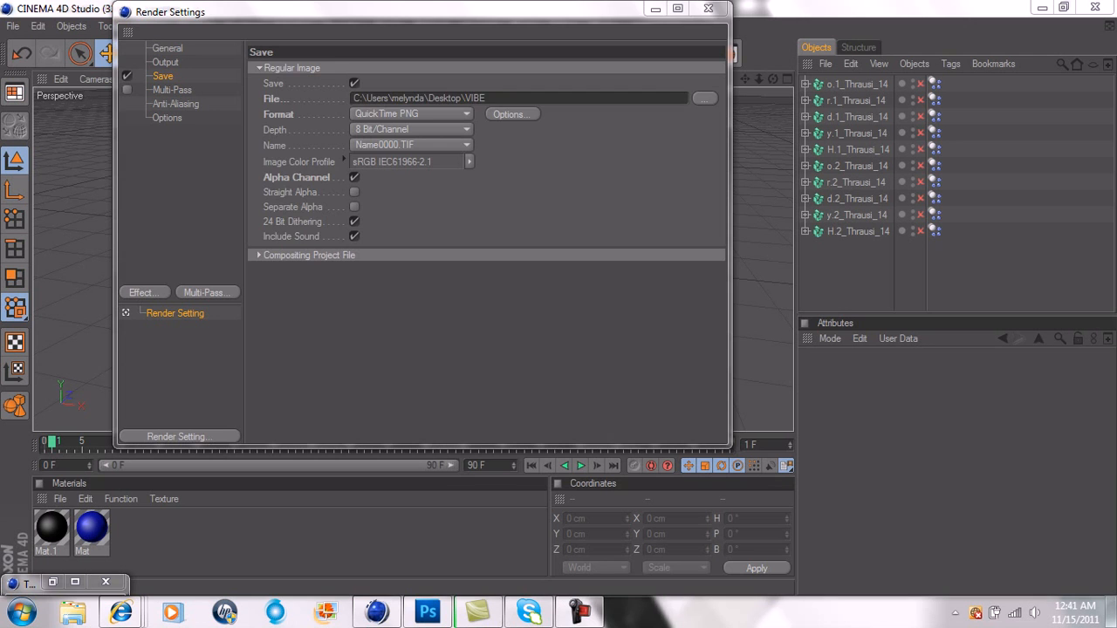
pyautogui.click(172, 89)
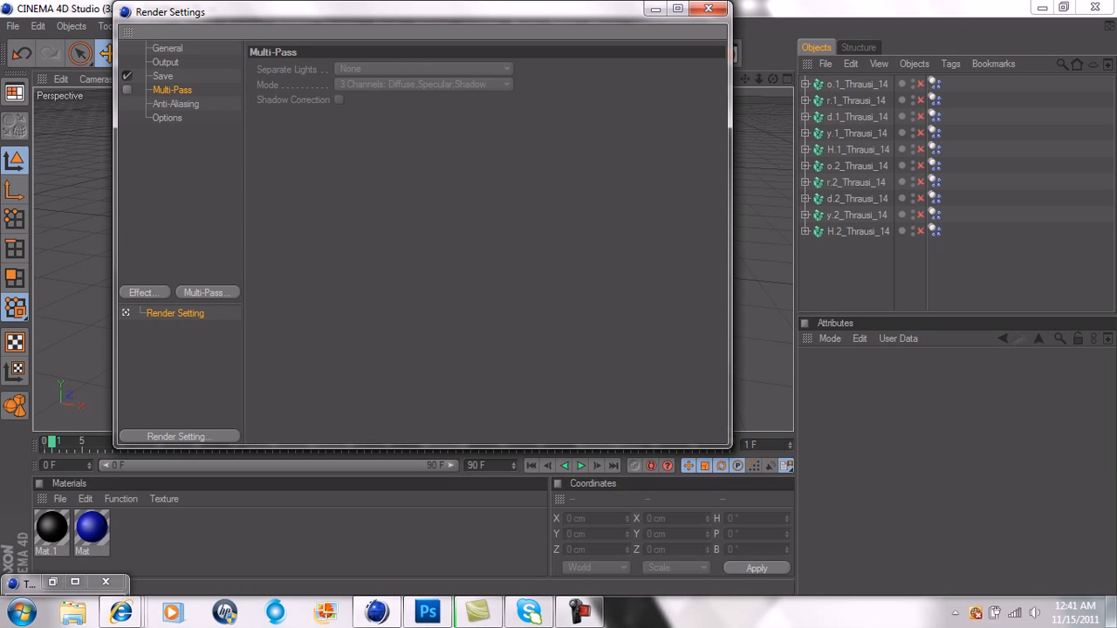
pyautogui.click(162, 76)
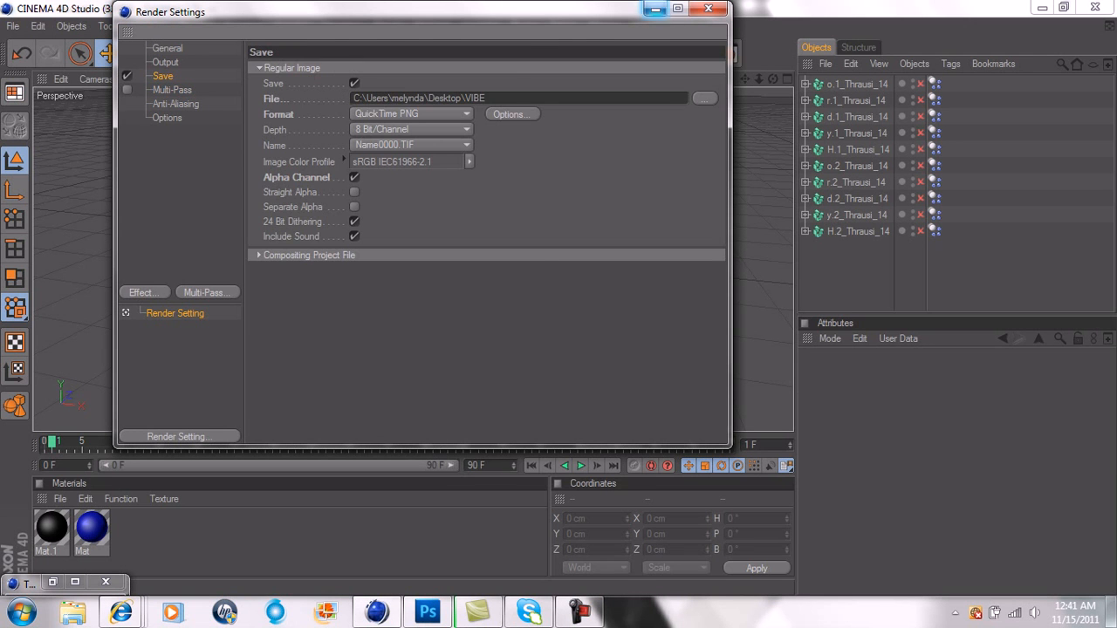
pyautogui.click(709, 9)
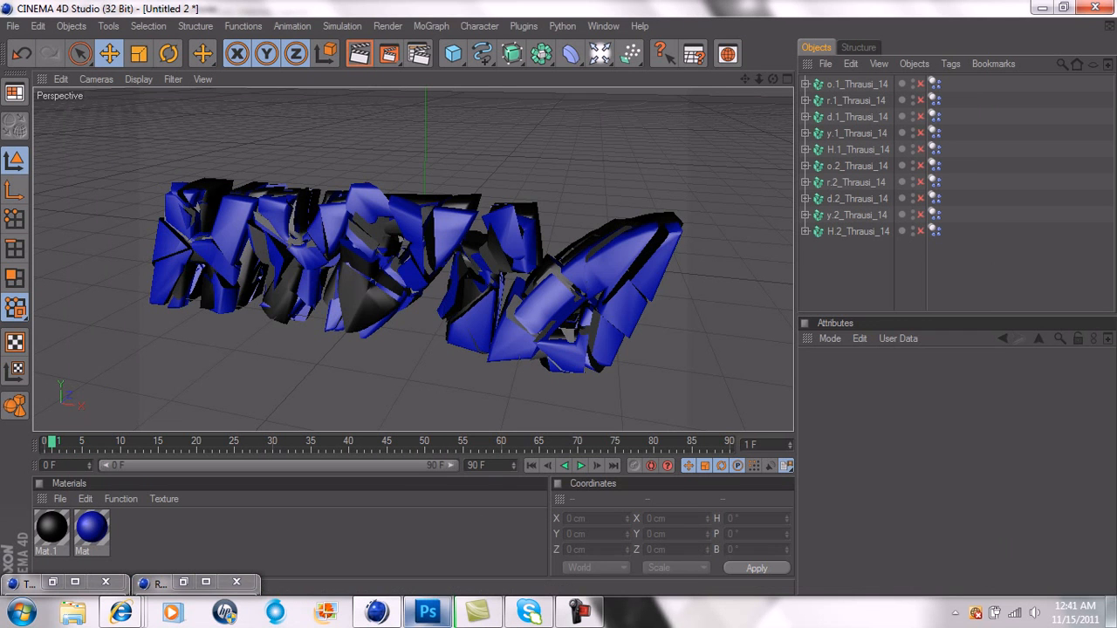
pyautogui.click(426, 611)
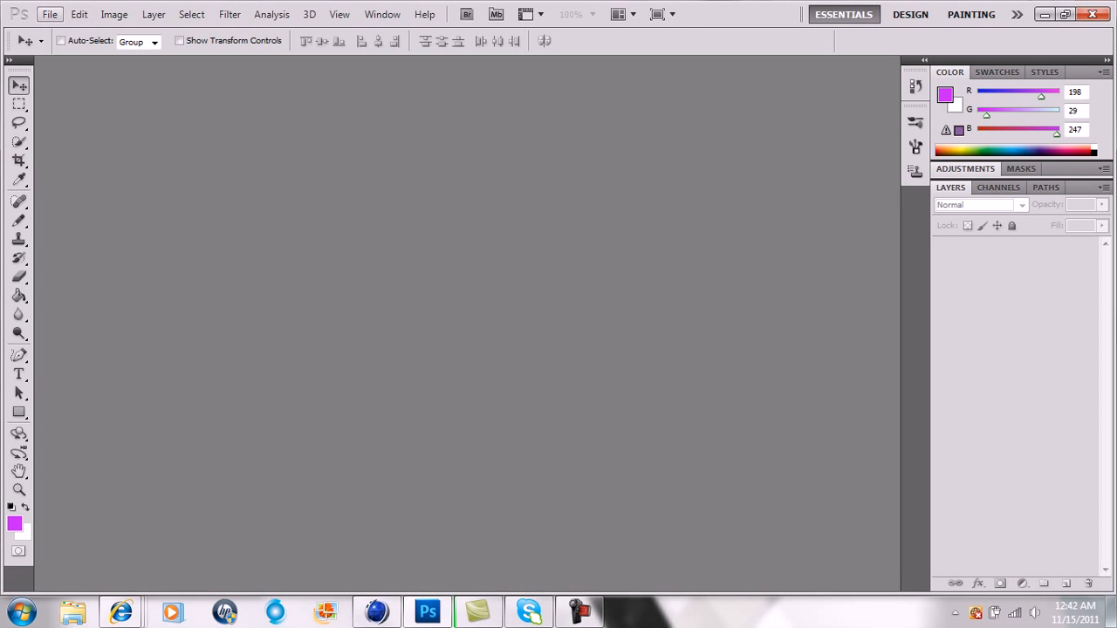
# Open the rendered ha0002.png from the Desktop in Photoshop
pyautogui.click(50, 13)
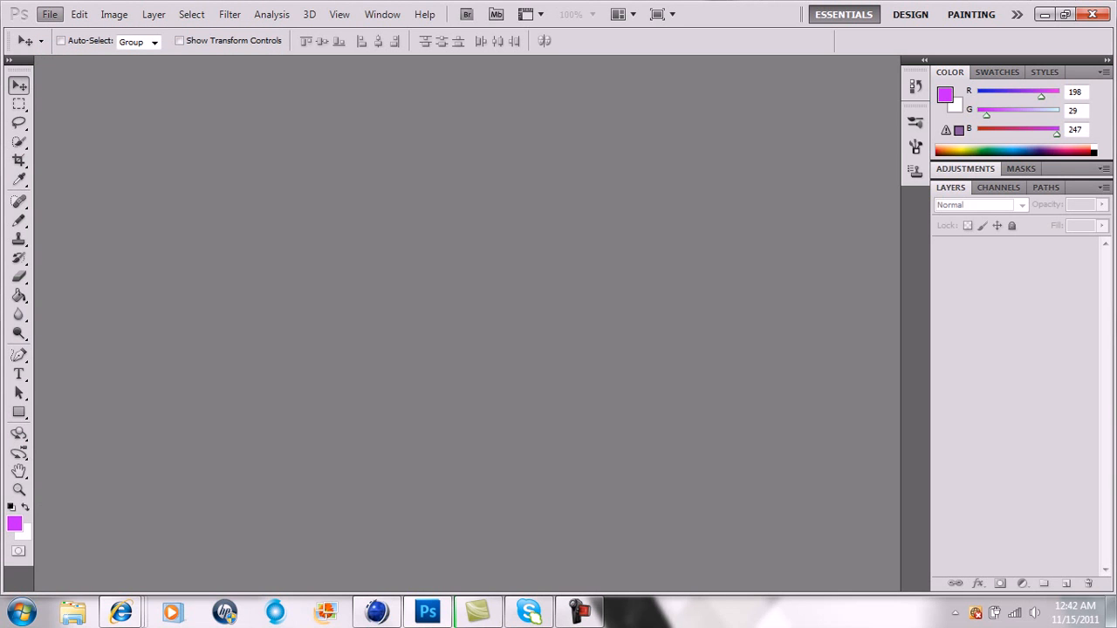
pyautogui.click(49, 14)
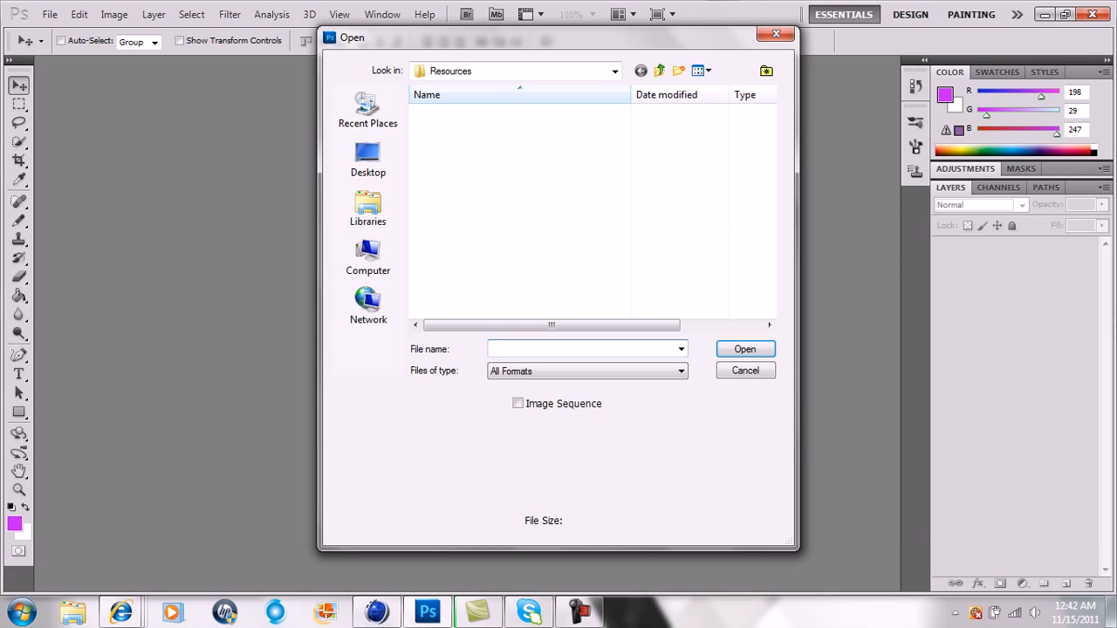
pyautogui.click(367, 159)
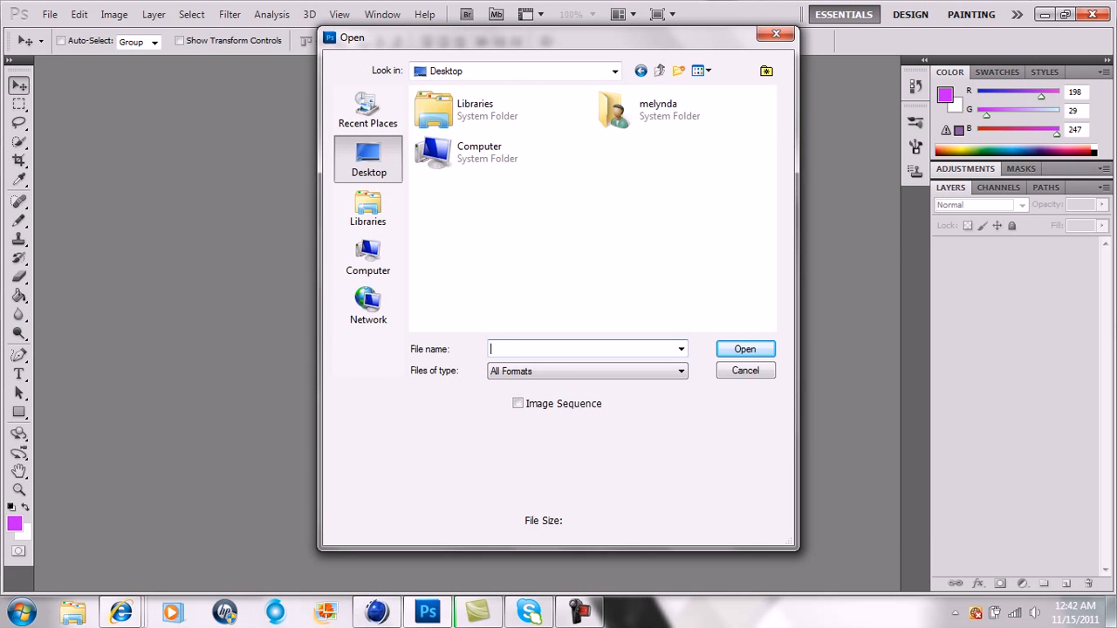
pyautogui.scroll(-3)
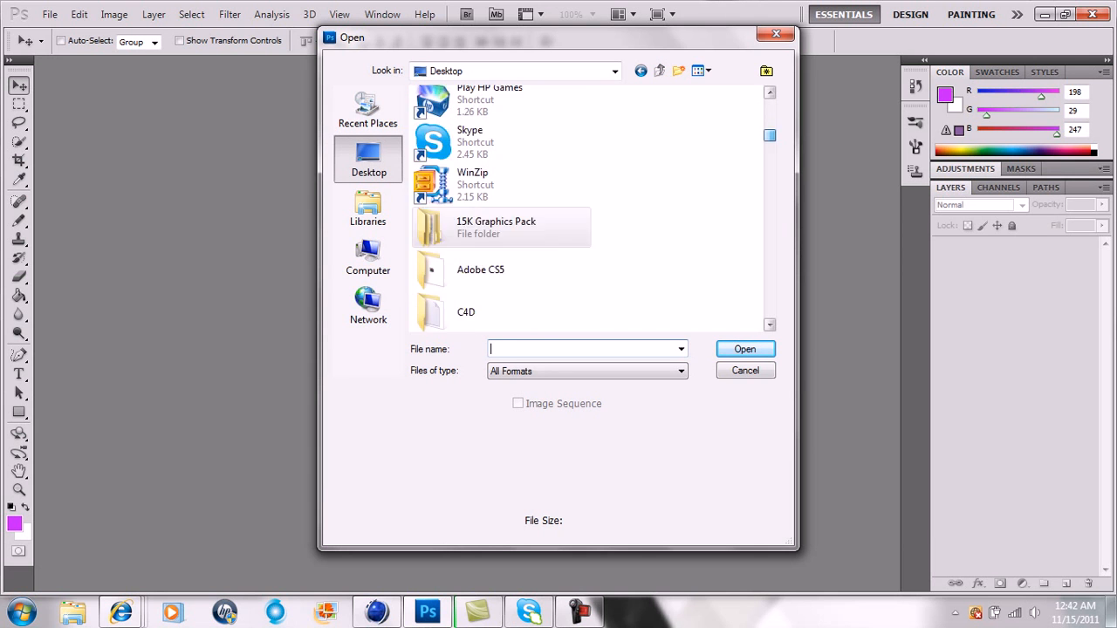
pyautogui.scroll(-3)
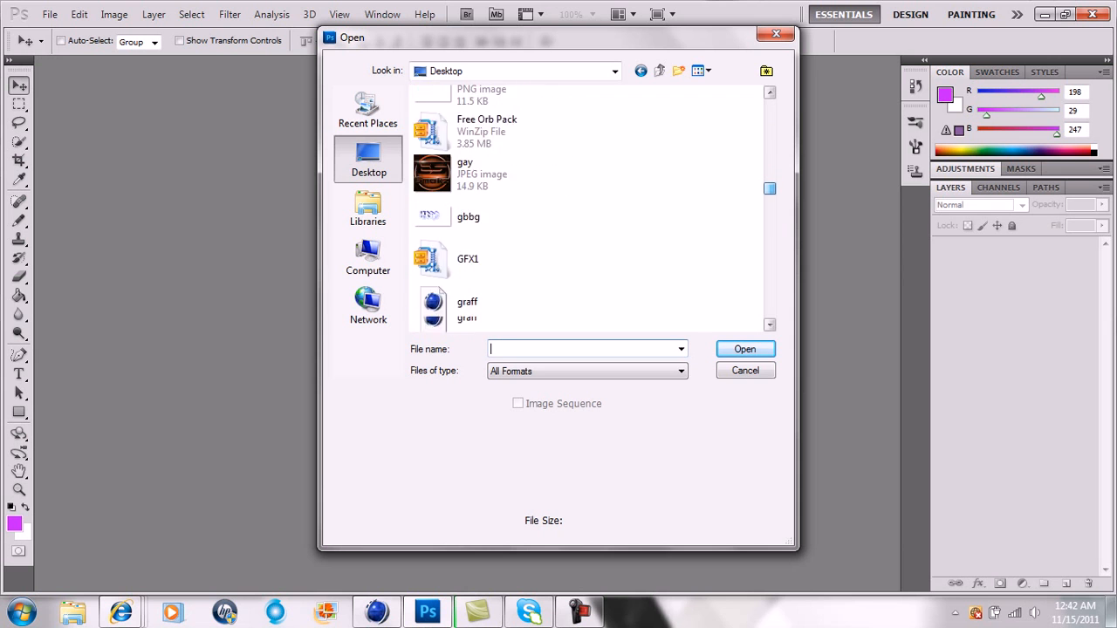
pyautogui.scroll(-3)
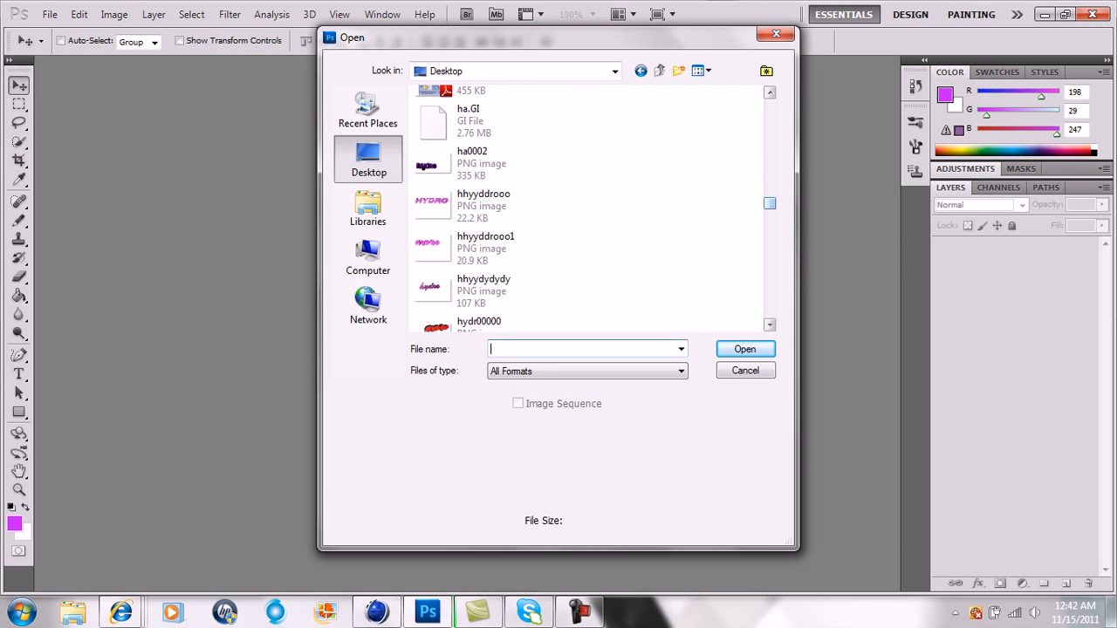
pyautogui.click(480, 163)
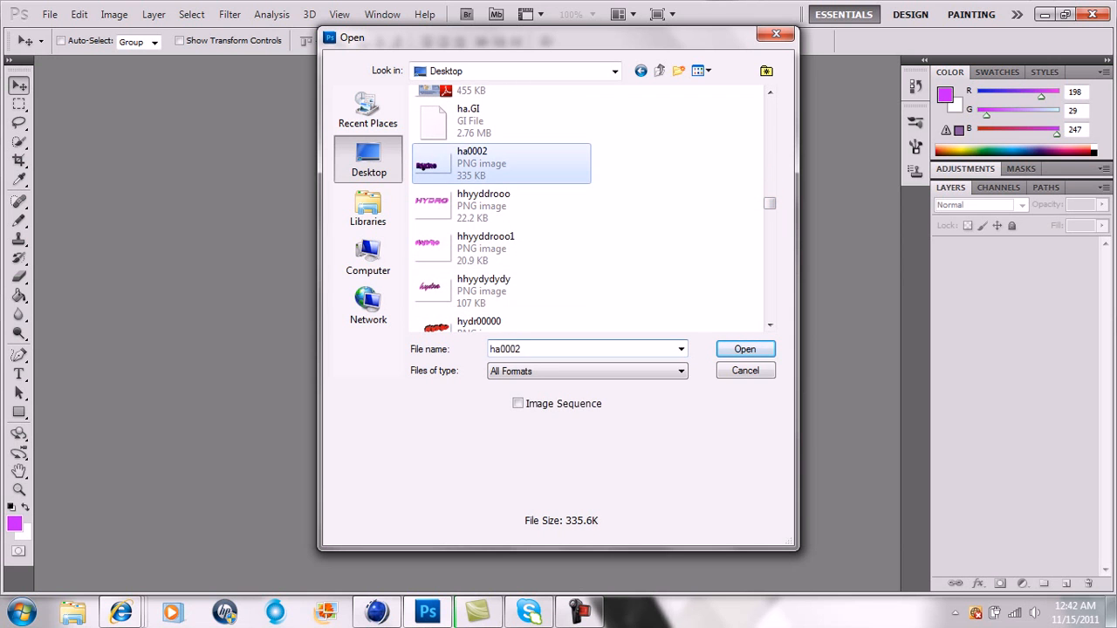
pyautogui.click(743, 348)
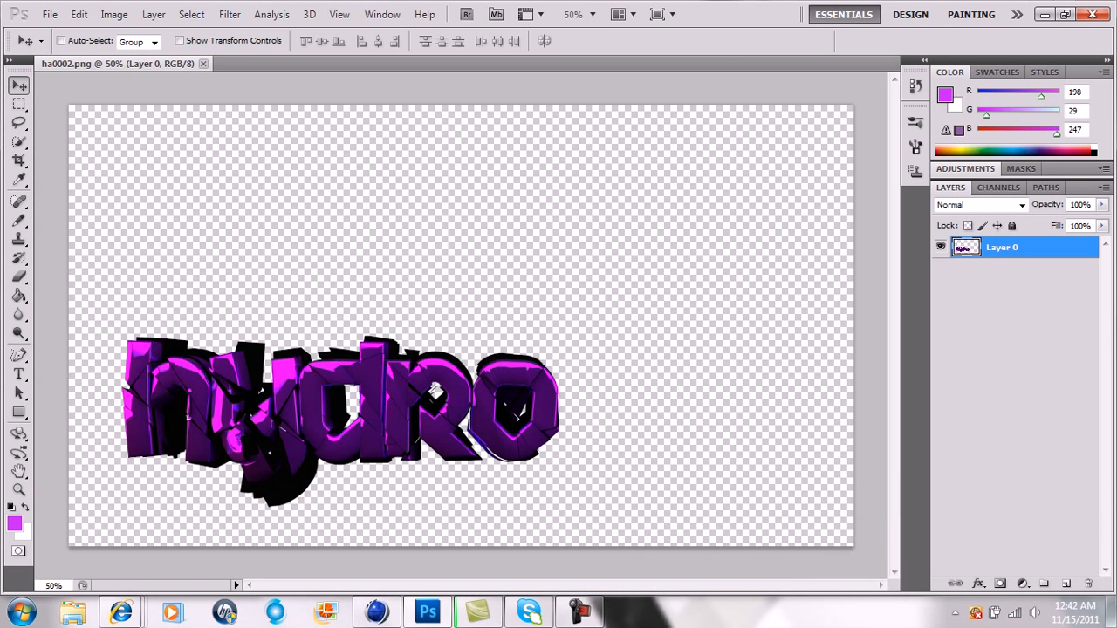
# Drag Layer 0 to centre the Hydro text, then up near the top edge
pyautogui.moveTo(340, 418); pyautogui.dragTo(471, 314)
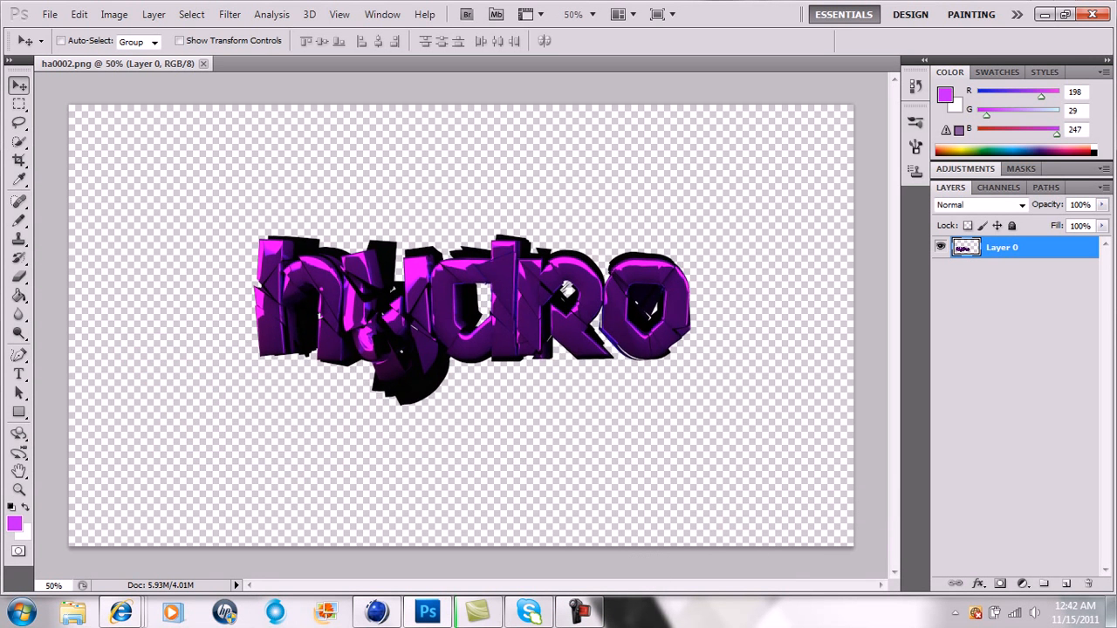
pyautogui.moveTo(471, 314); pyautogui.dragTo(489, 297)
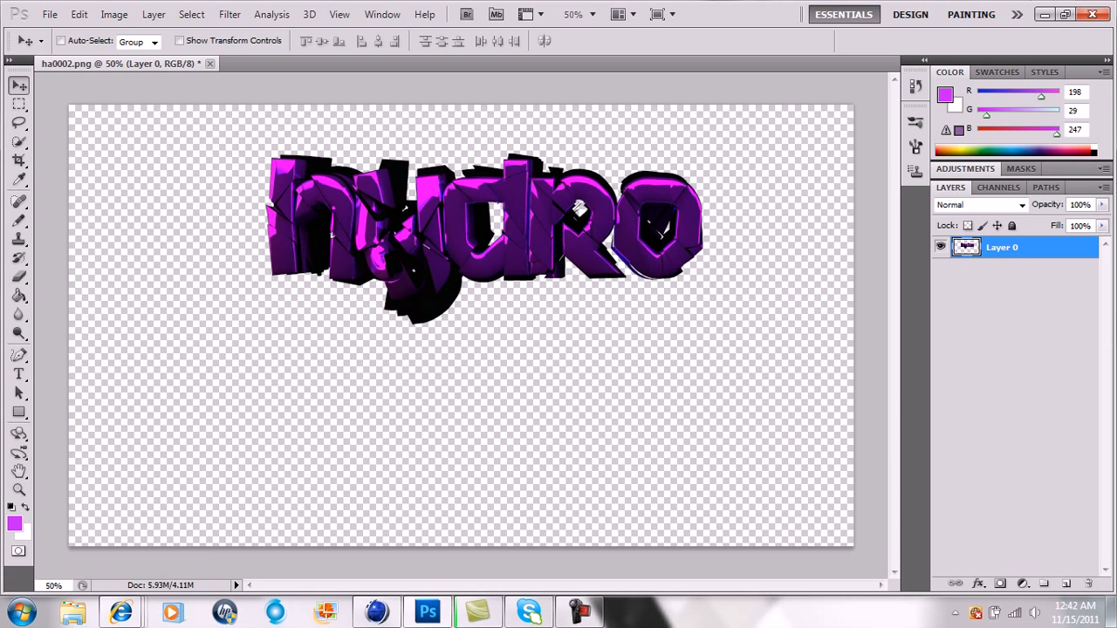
pyautogui.moveTo(480, 236); pyautogui.dragTo(480, 174)
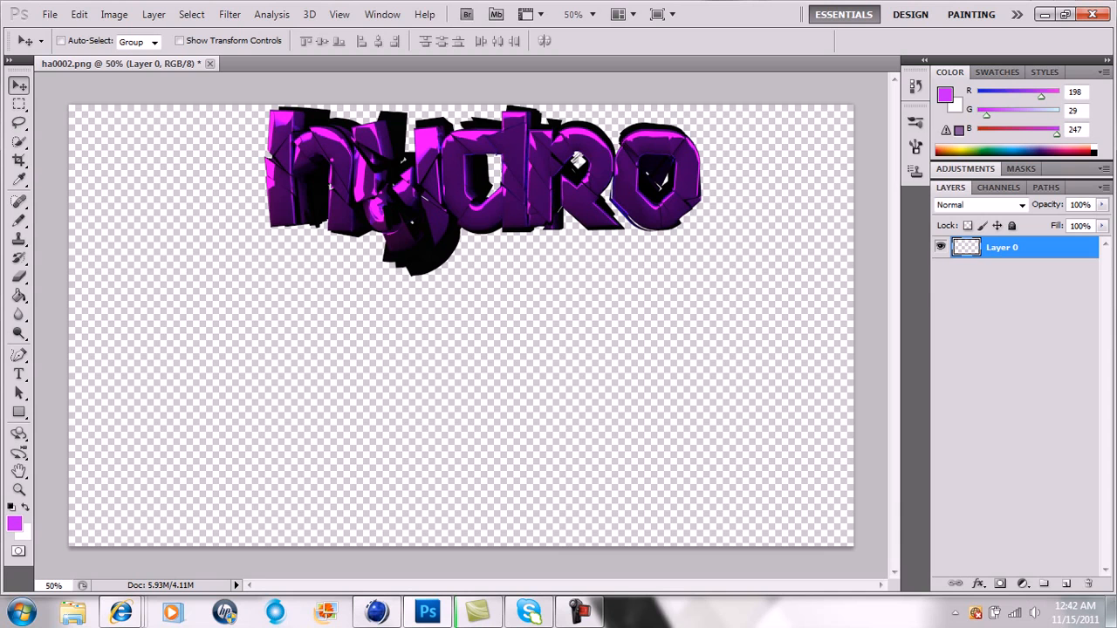